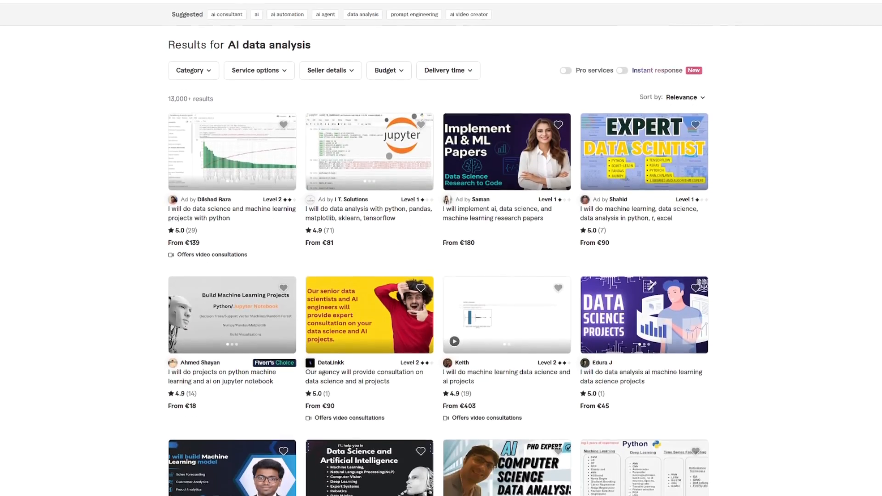
{"action": "scroll", "scroll_direction": "down", "scroll_amount": 3}
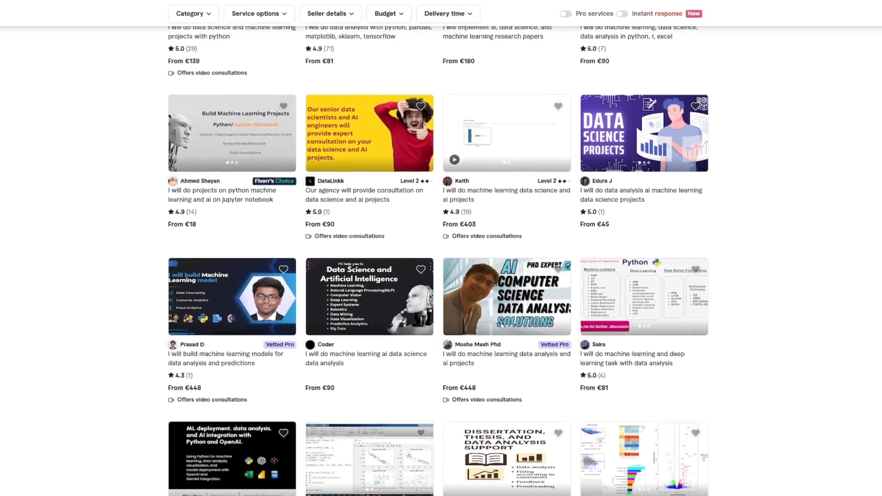
{"action": "scroll", "scroll_direction": "down", "scroll_amount": 3}
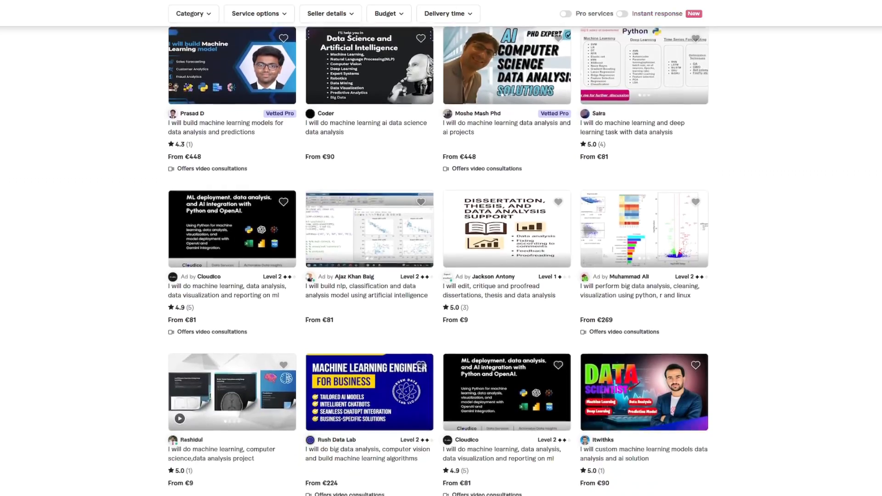
{"action": "scroll", "scroll_direction": "down", "scroll_amount": 3}
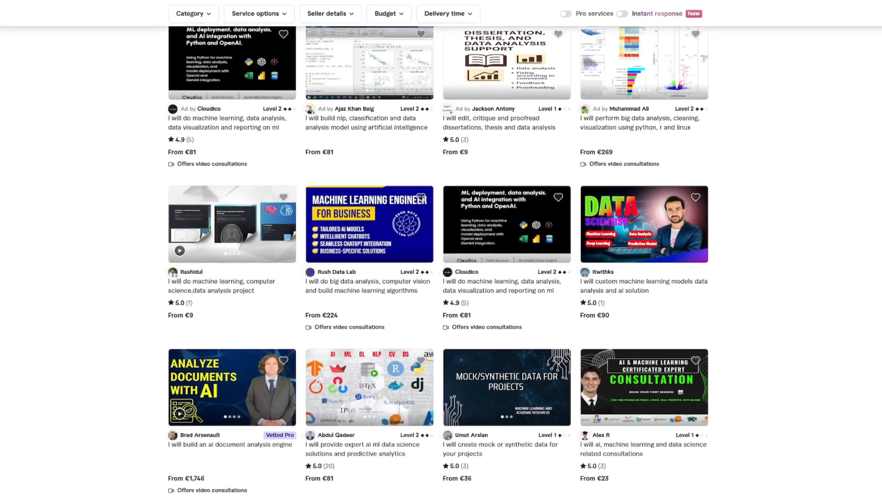
{"action": "scroll", "scroll_direction": "down", "scroll_amount": 3}
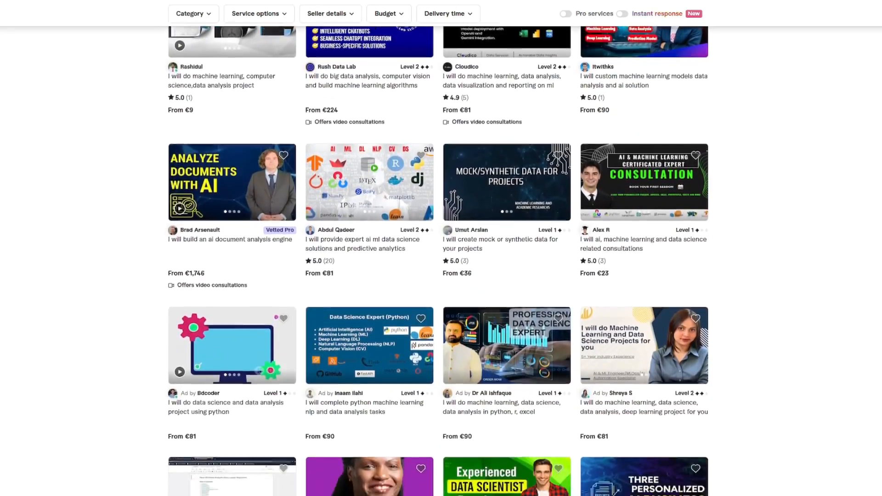
{"action": "scroll", "scroll_direction": "down", "scroll_amount": 3}
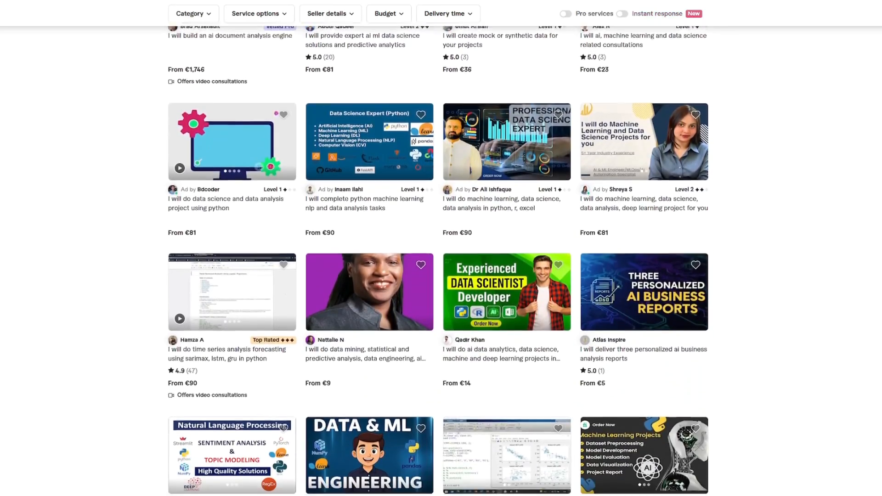
{"action": "scroll", "scroll_direction": "down", "scroll_amount": 3}
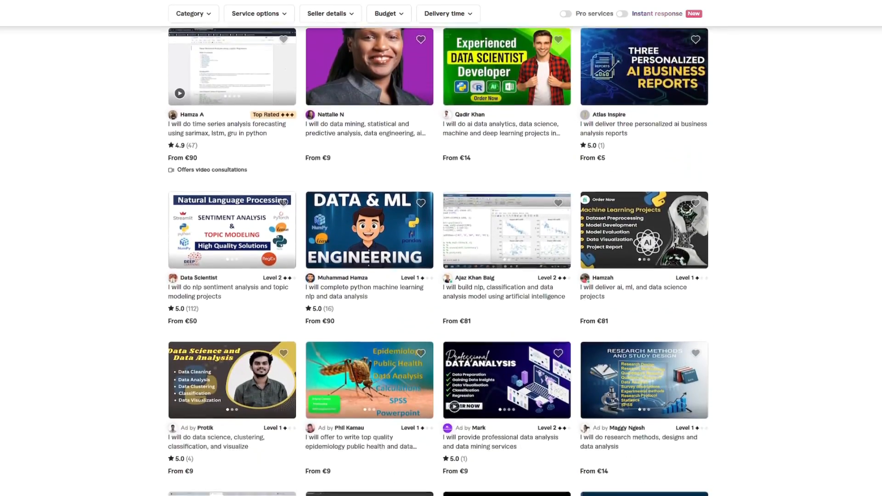